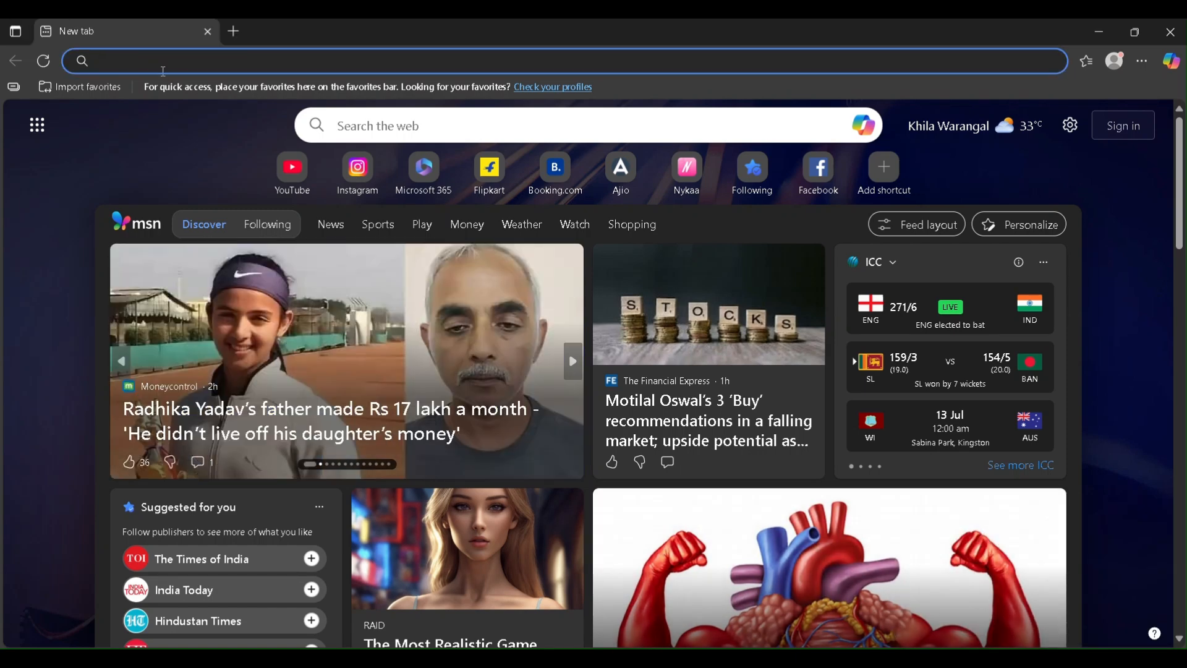
# Search the web for 'whop' from the Edge address bar suggestions.
pyautogui.write('whop.com/discover/leaderboards/')
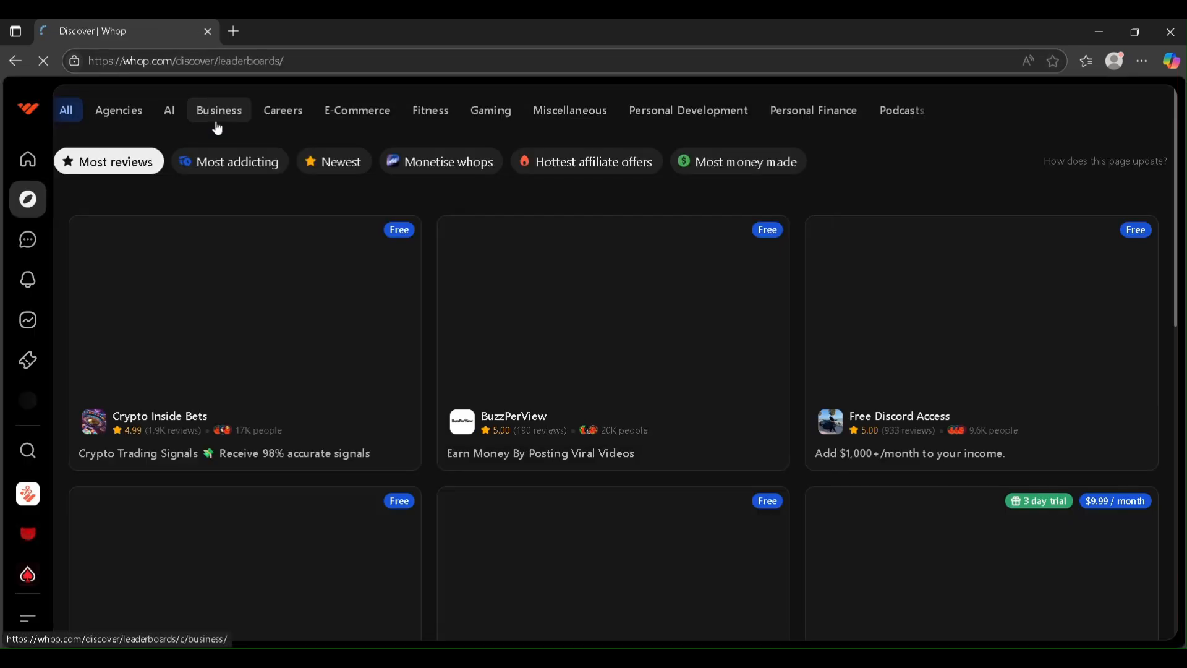
pyautogui.click(233, 31)
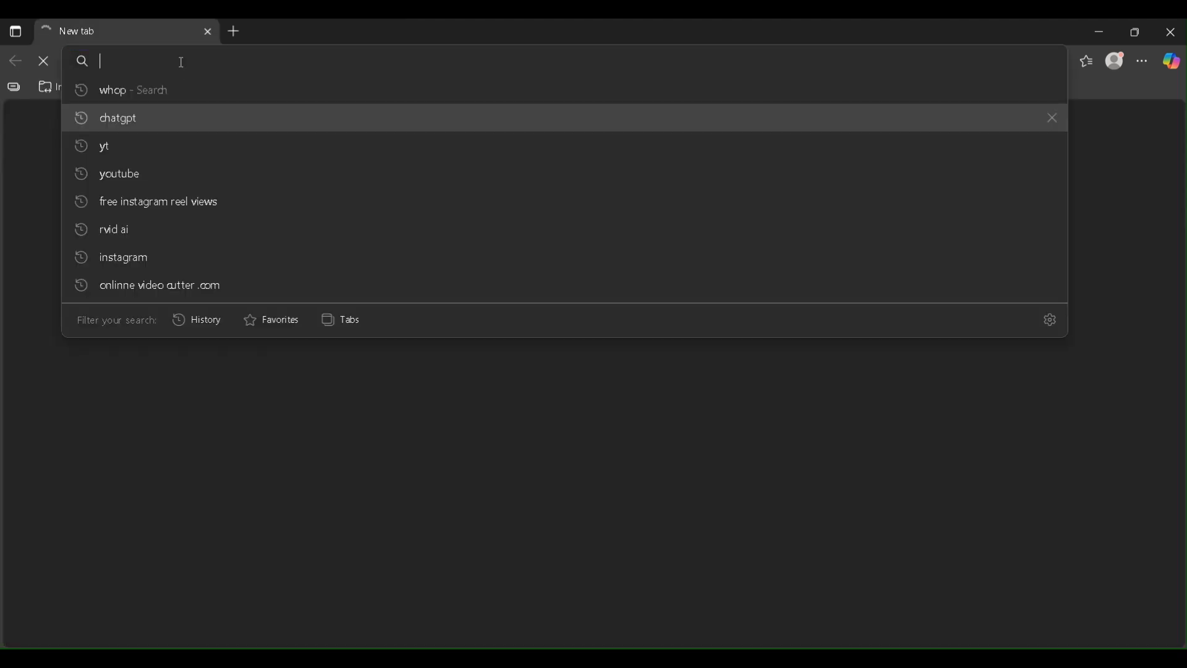
pyautogui.click(112, 90)
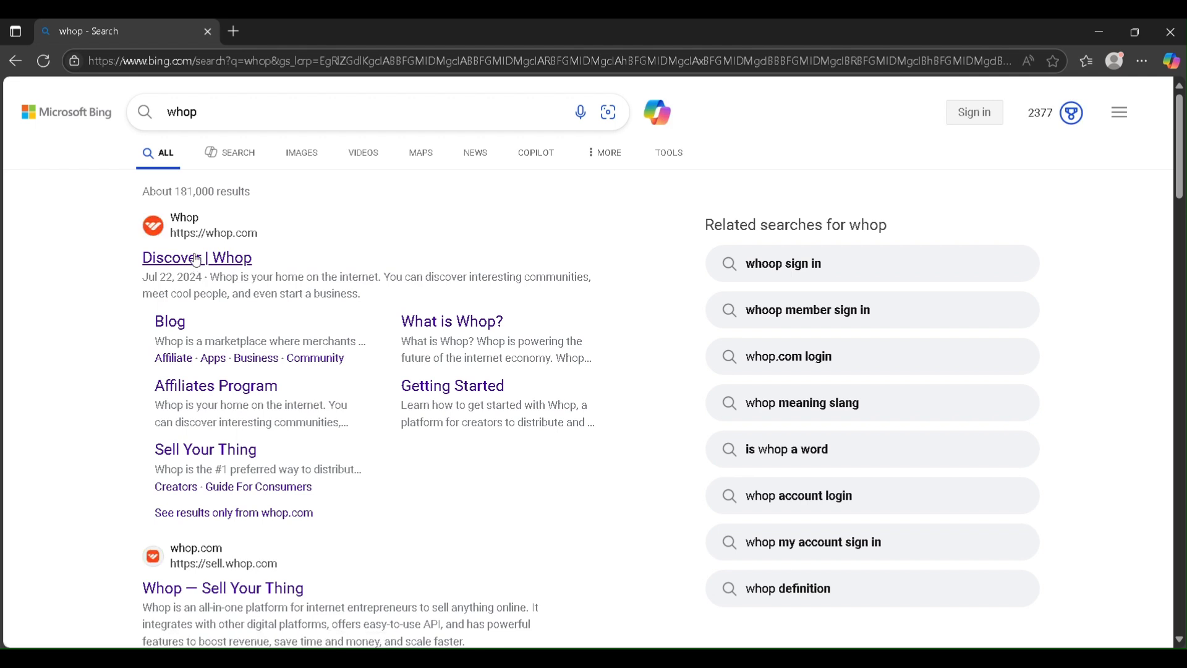
# Open the 'Discover | Whop' result to reach whop.com/discover.
pyautogui.click(196, 257)
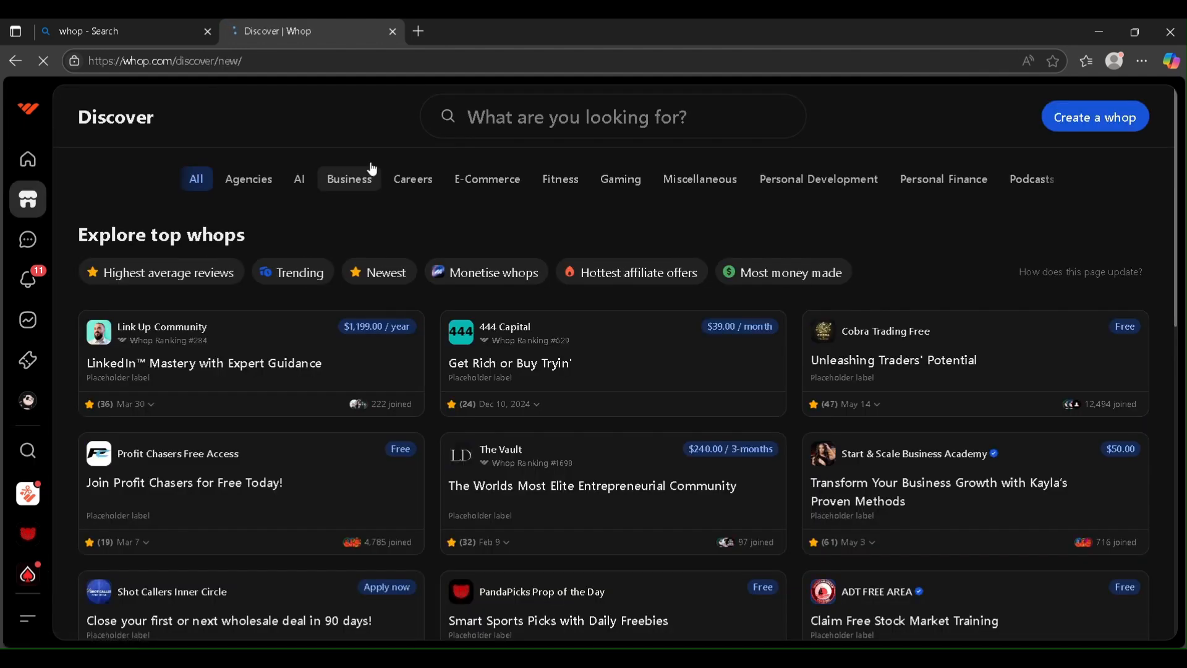
# Select the Whop Clips community icon in the left sidebar.
pyautogui.click(293, 272)
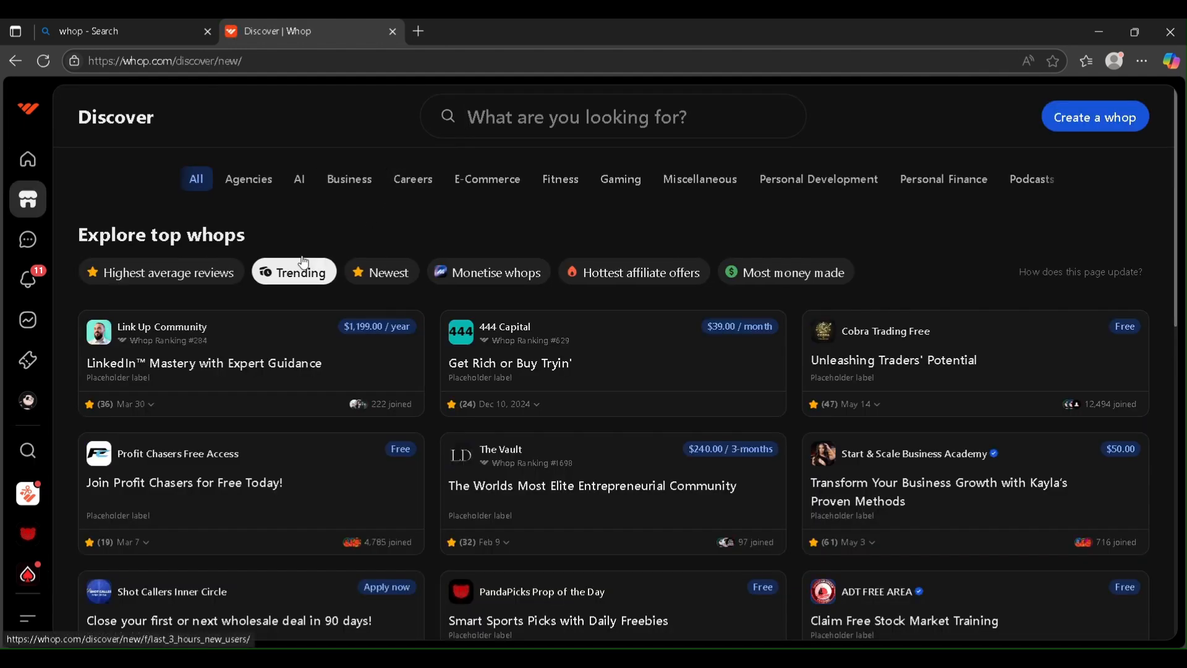
pyautogui.click(293, 272)
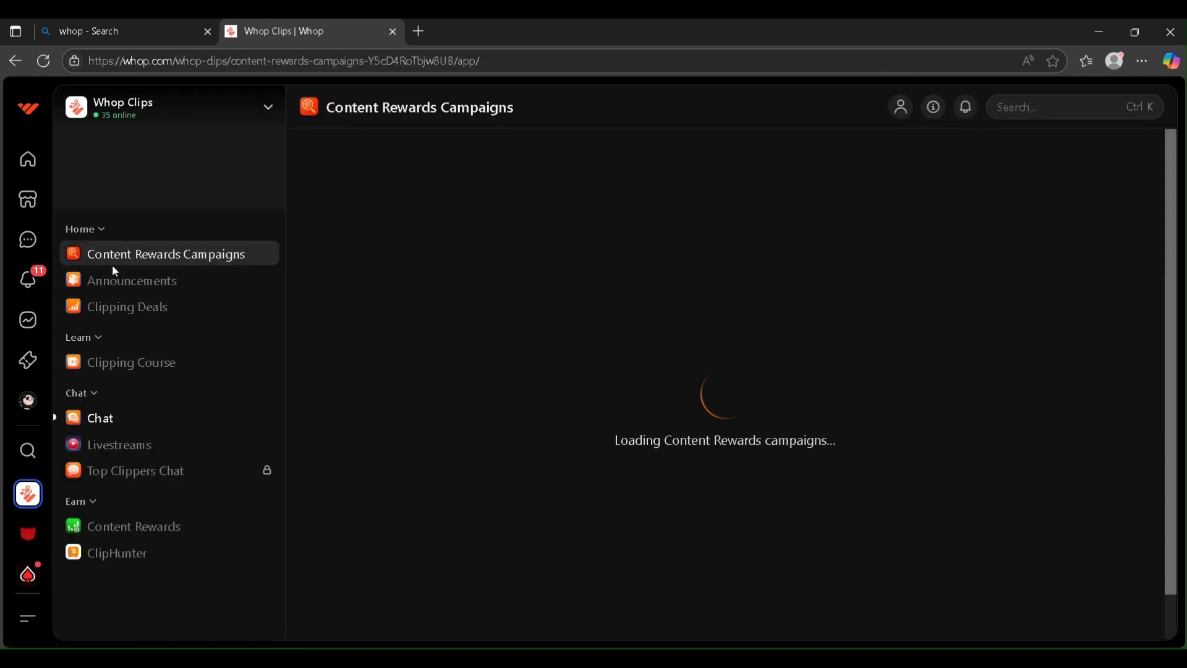
pyautogui.moveTo(215, 294)
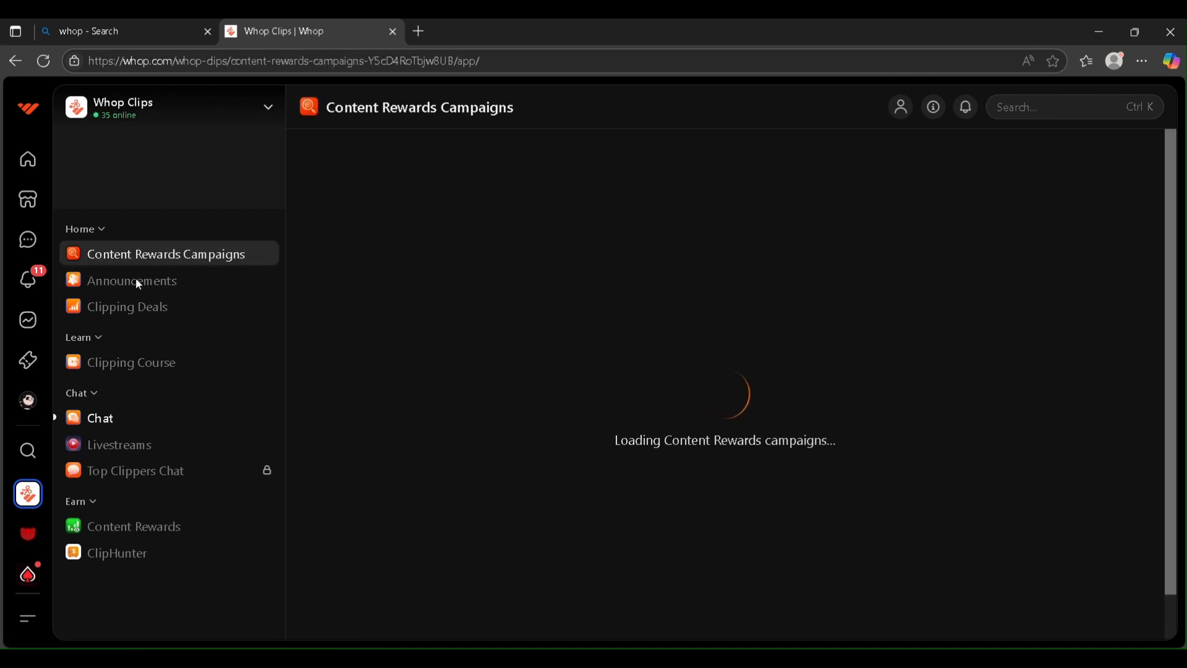
pyautogui.moveTo(1020, 462)
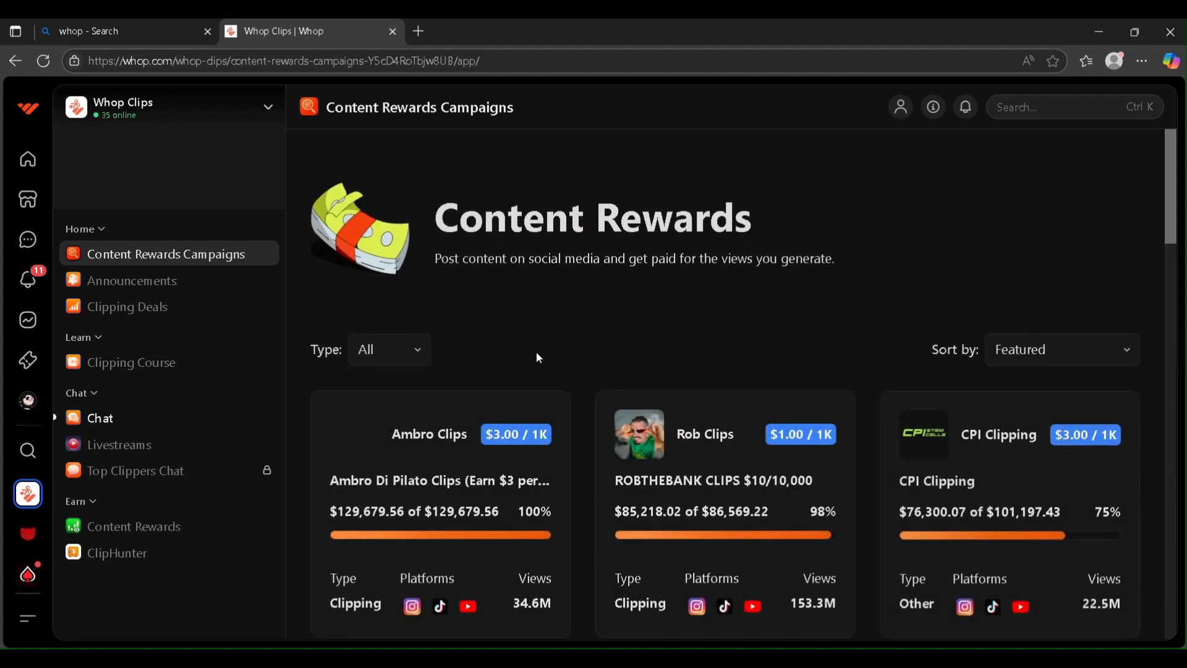
# Scroll down the loaded Content Rewards page to browse more campaign cards.
pyautogui.scroll(-3)
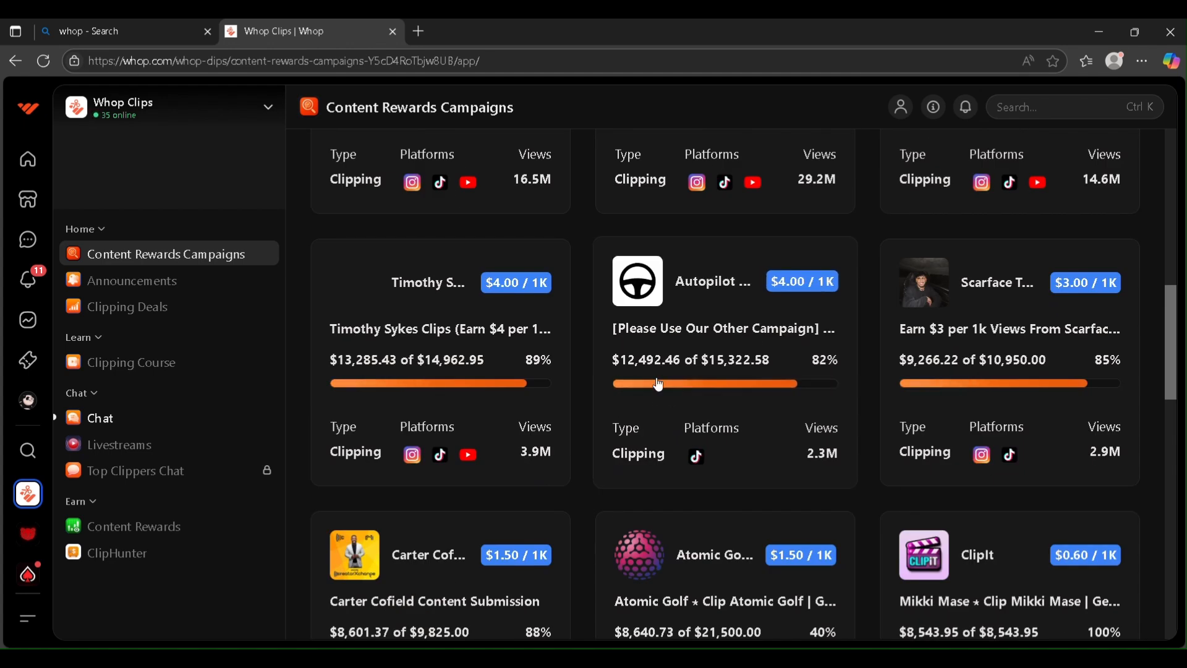